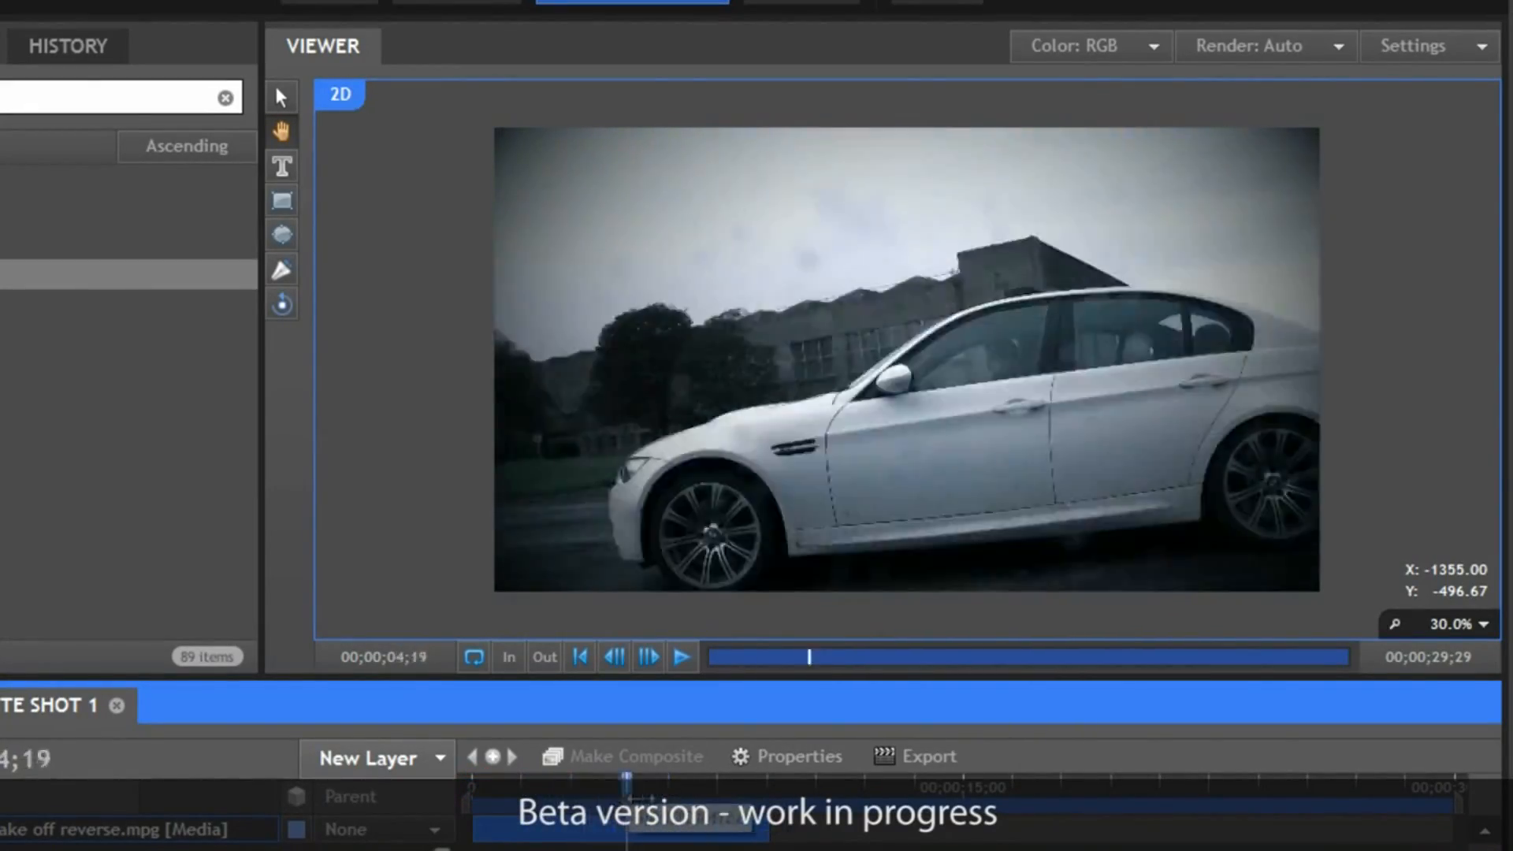
Show the BMW ON FIRE! timeline with two spinning-car clips and Composite Shot 2.
click(614, 657)
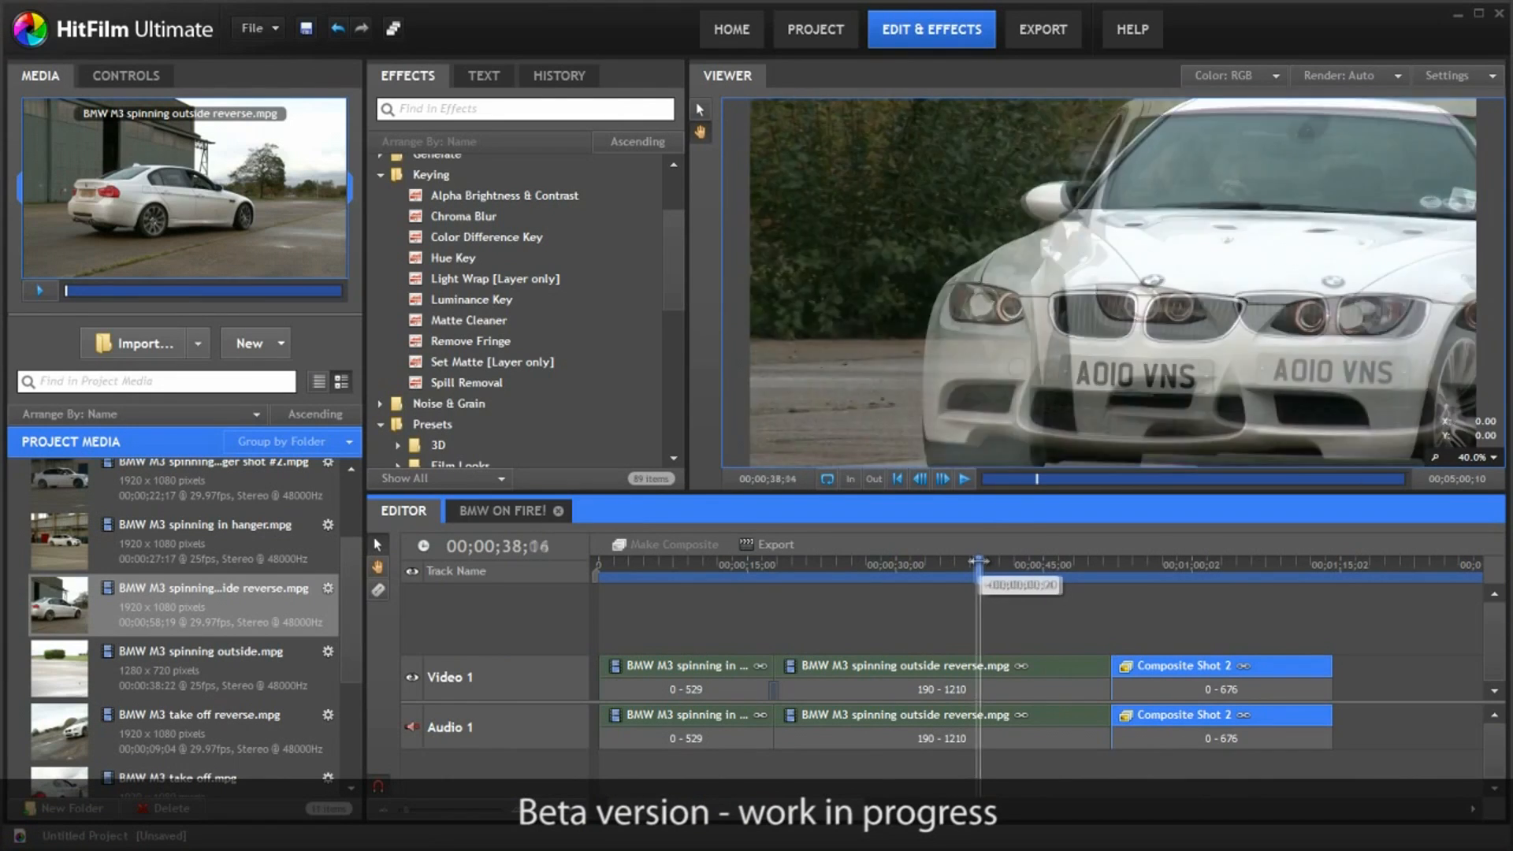
Display the Grading composite's Prism Particles layer with Blur, Gleam, Light Flare, Glow and Light Rays.
click(498, 511)
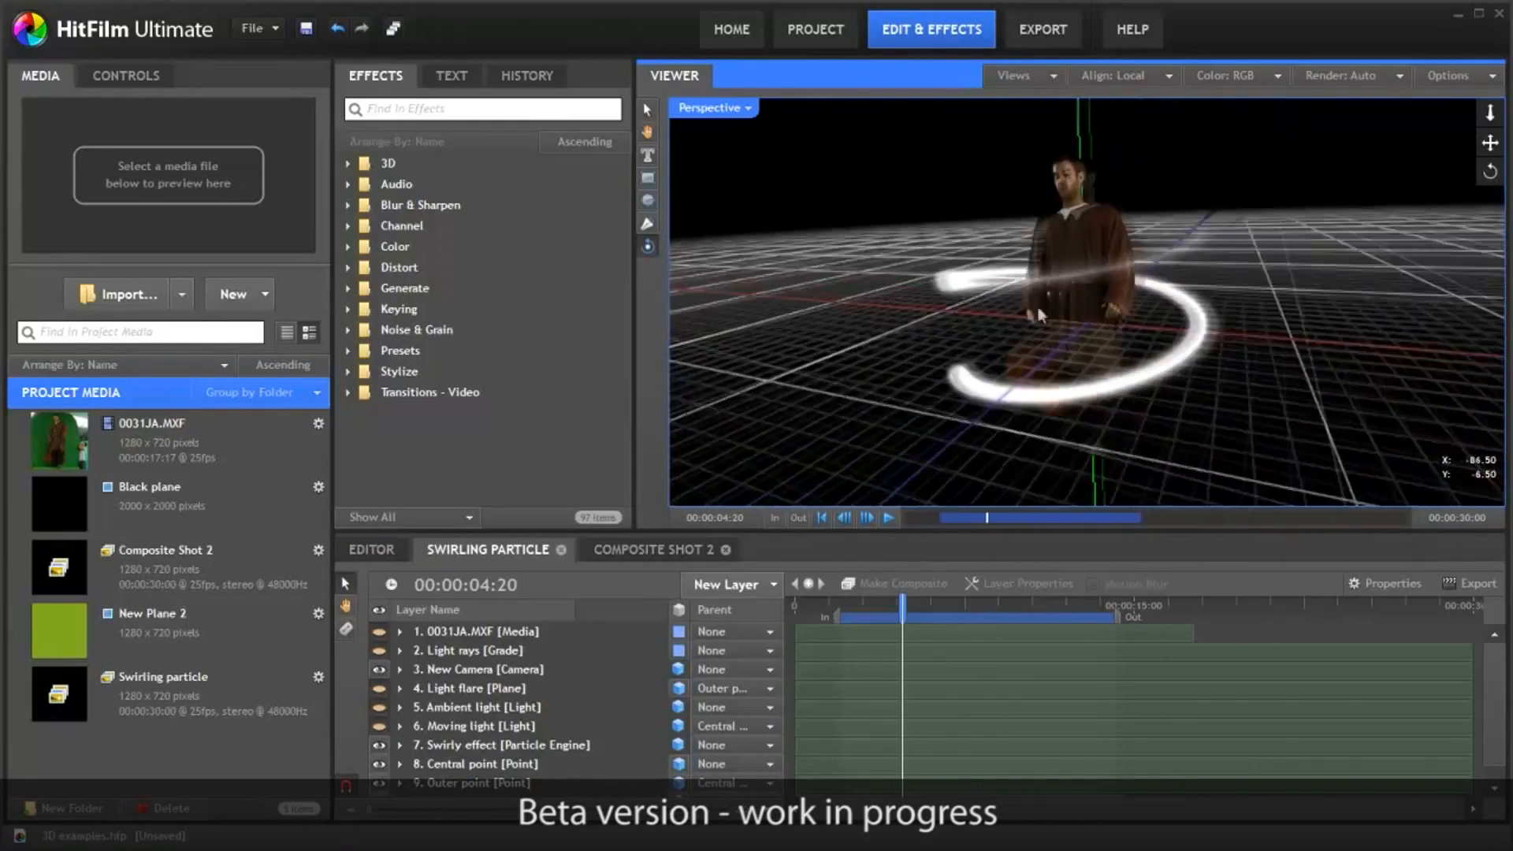
click(482, 549)
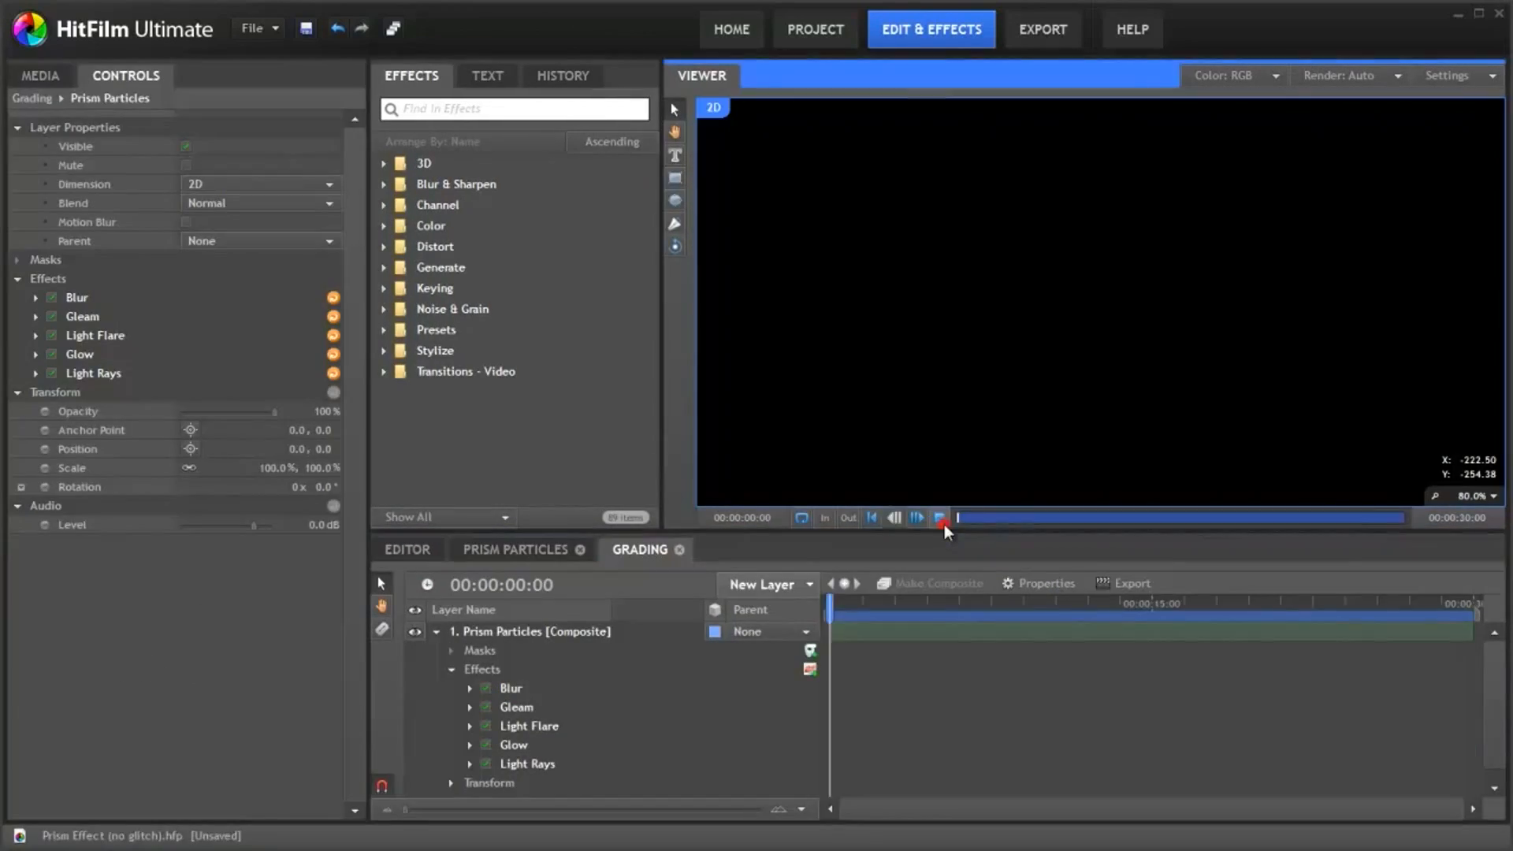
Preview the glowing prism particle grade, then show the Gunfire edit with Gunfire.avi and Arms Race.
click(915, 519)
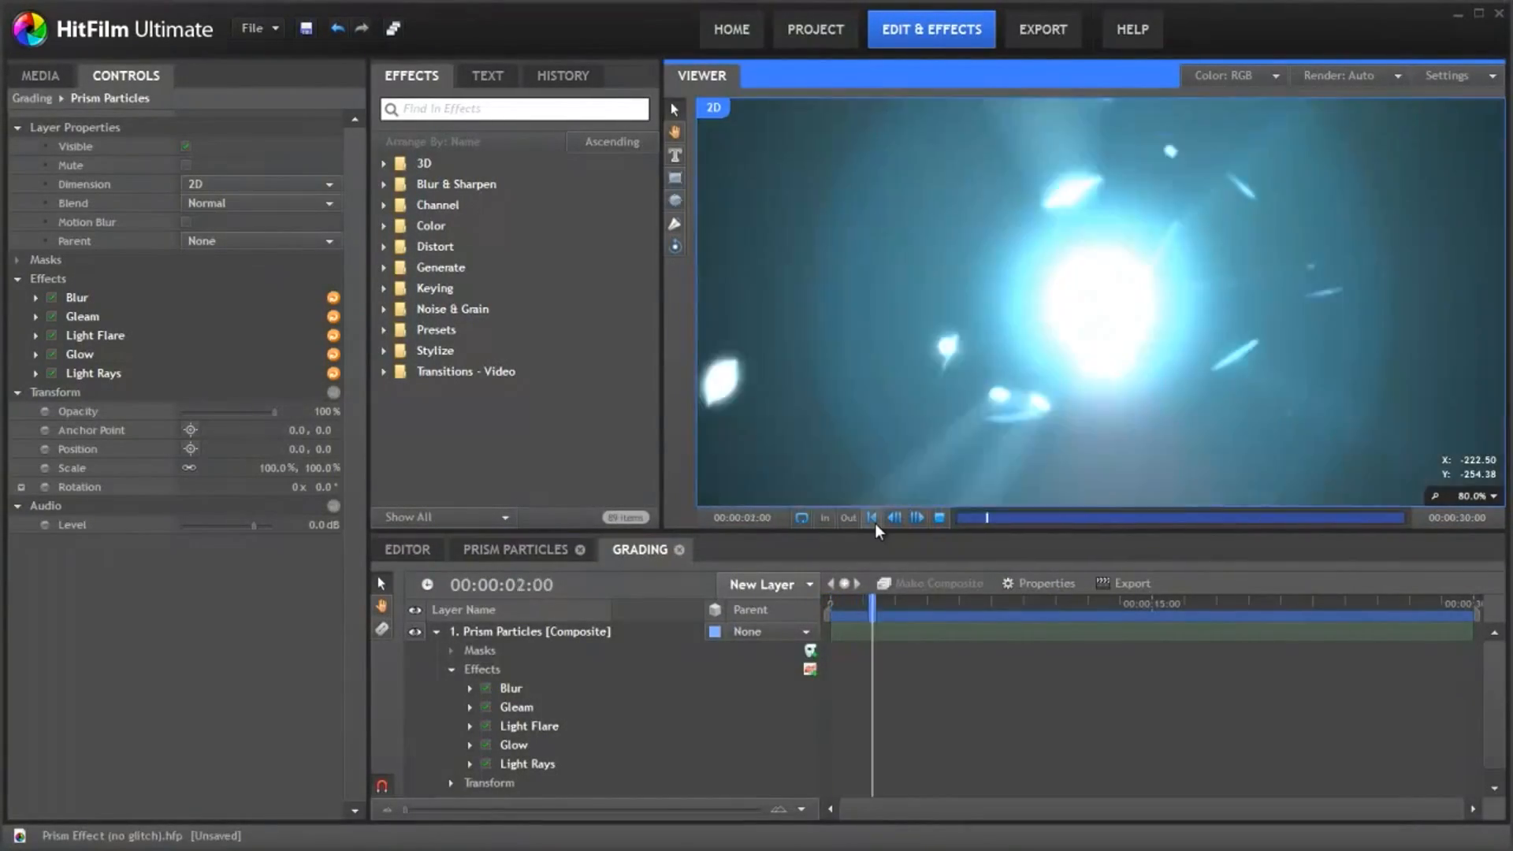
click(916, 519)
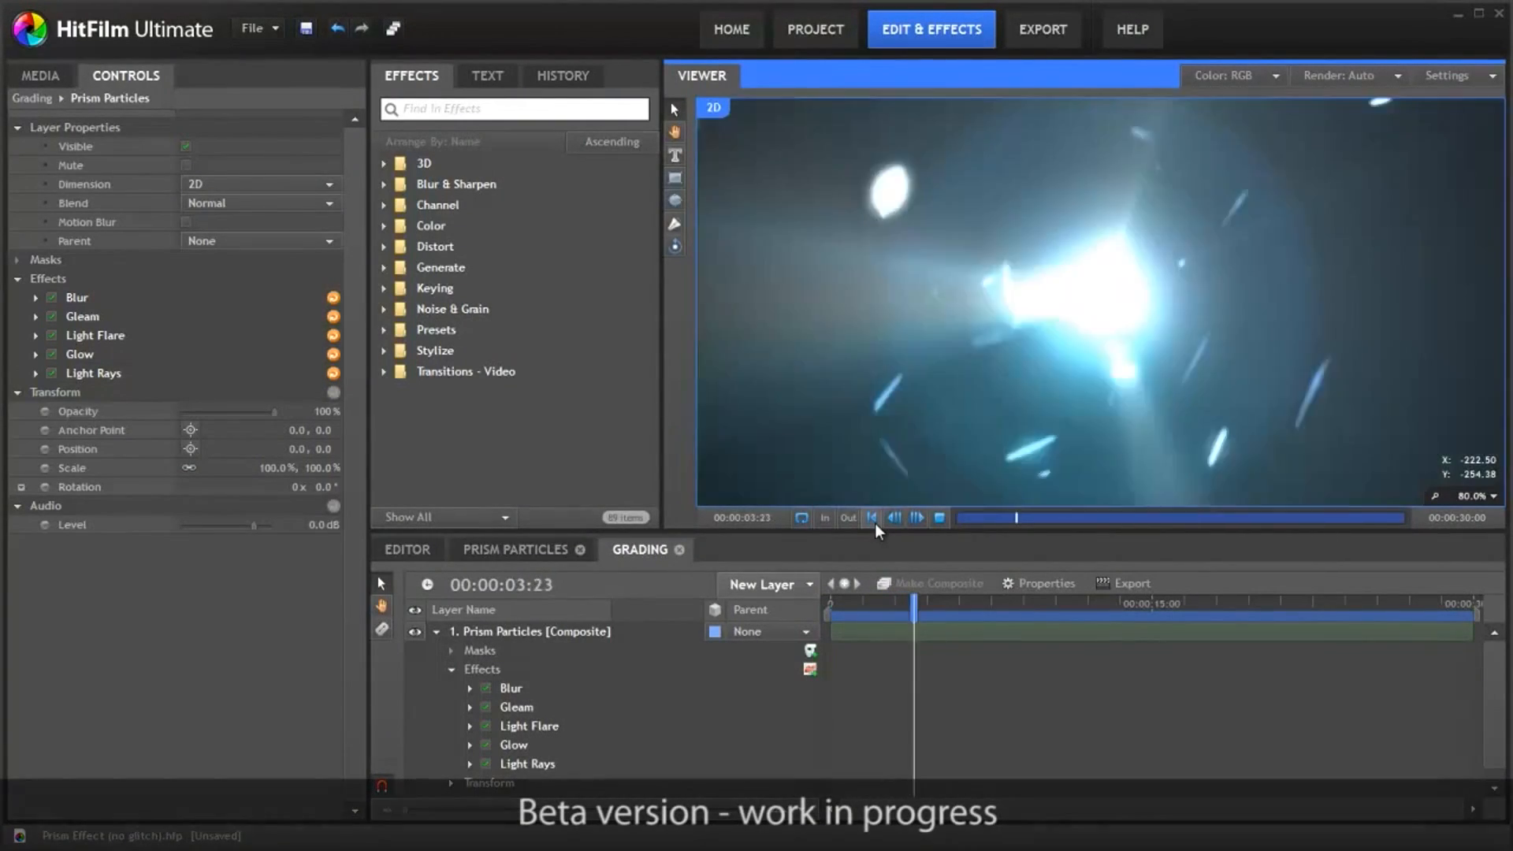
click(915, 517)
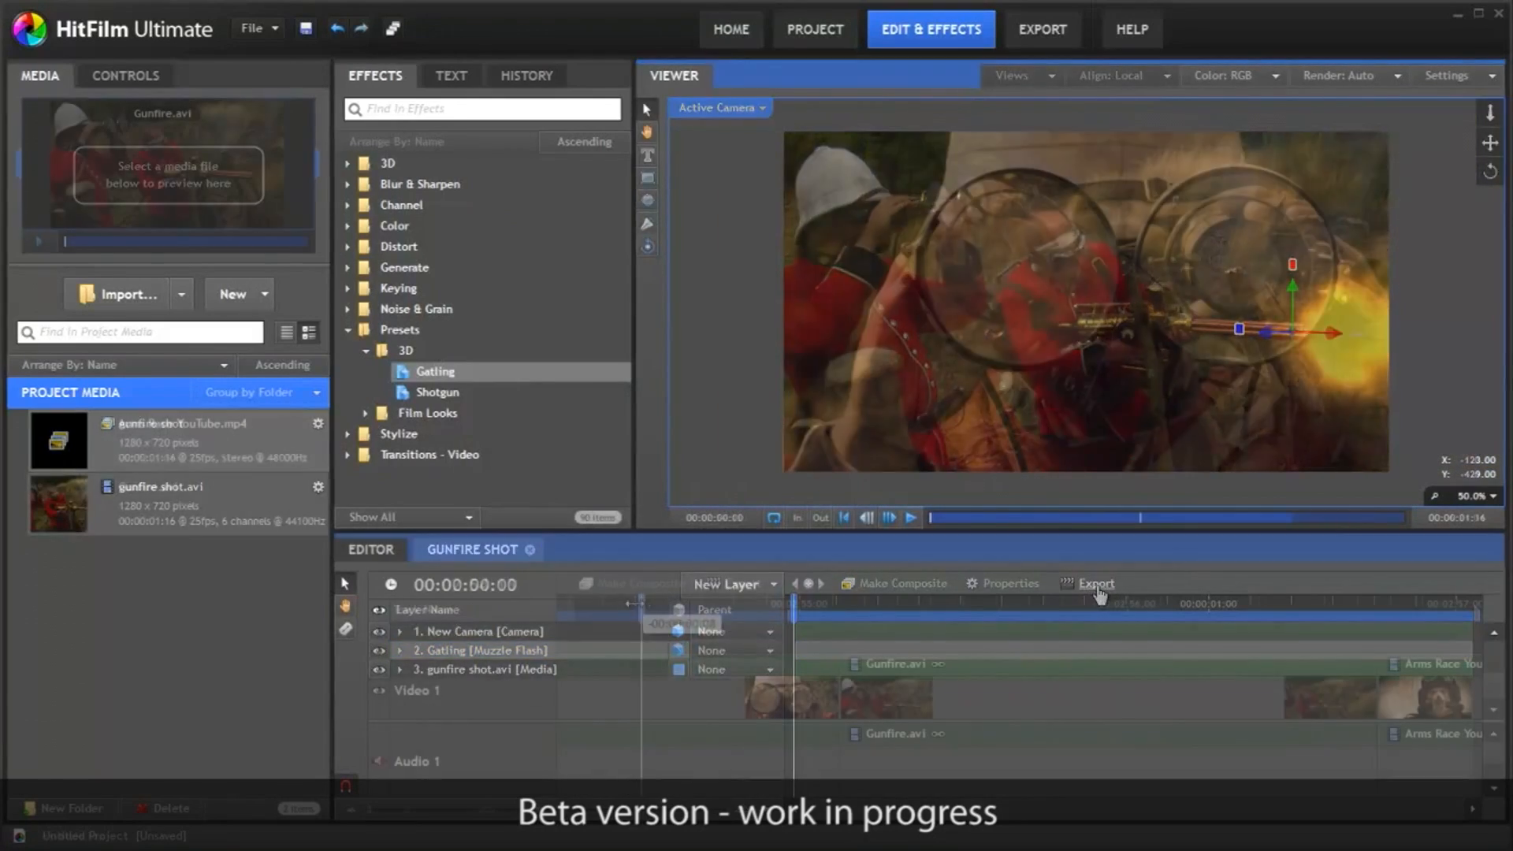
click(533, 549)
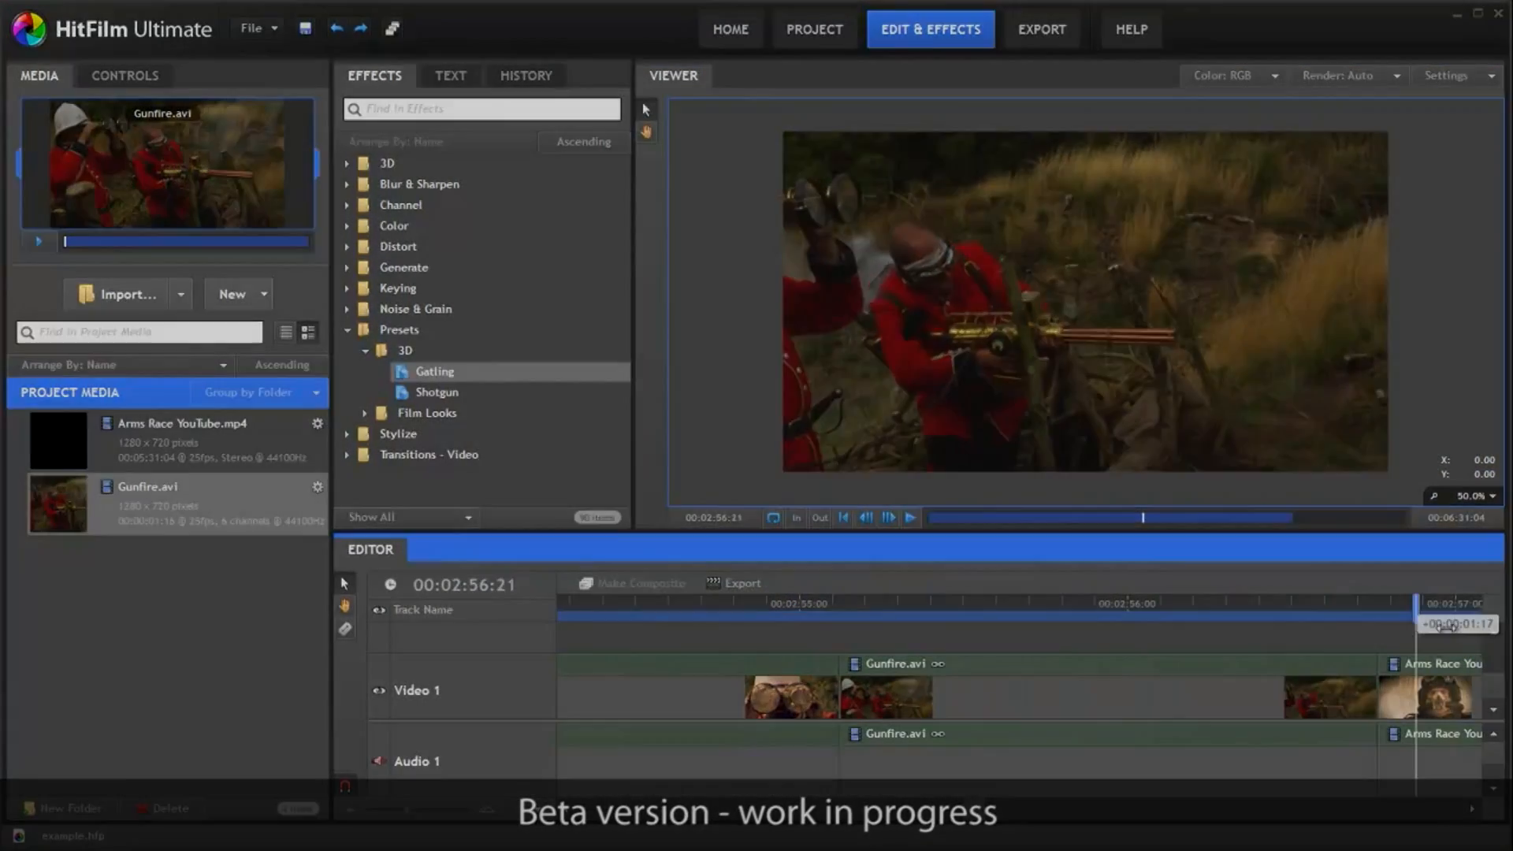